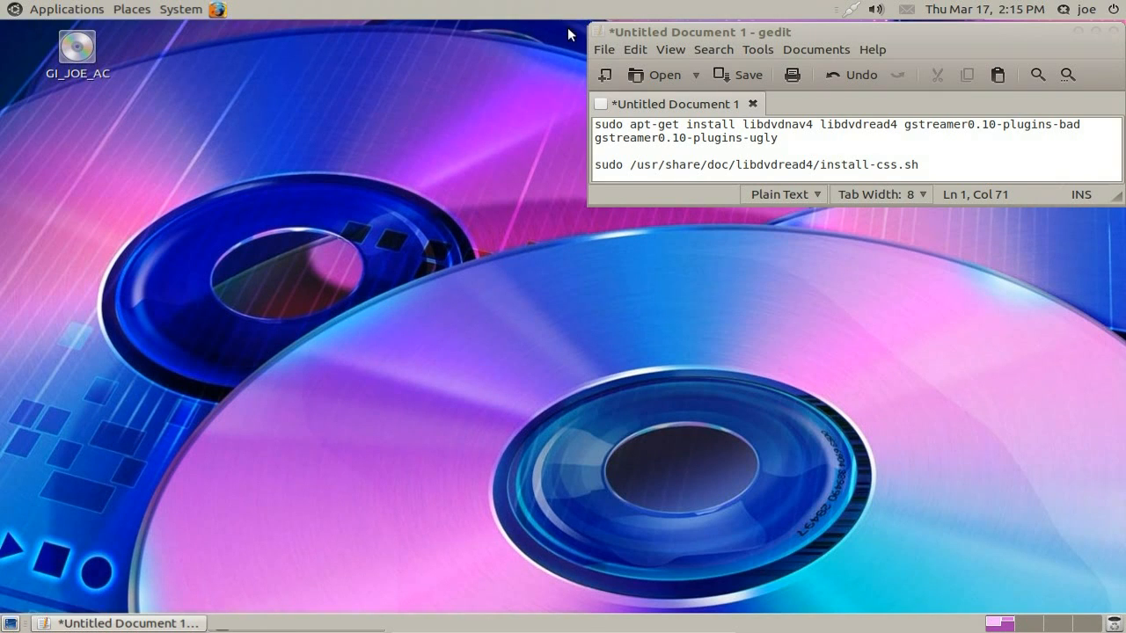
mouse_move(81, 12)
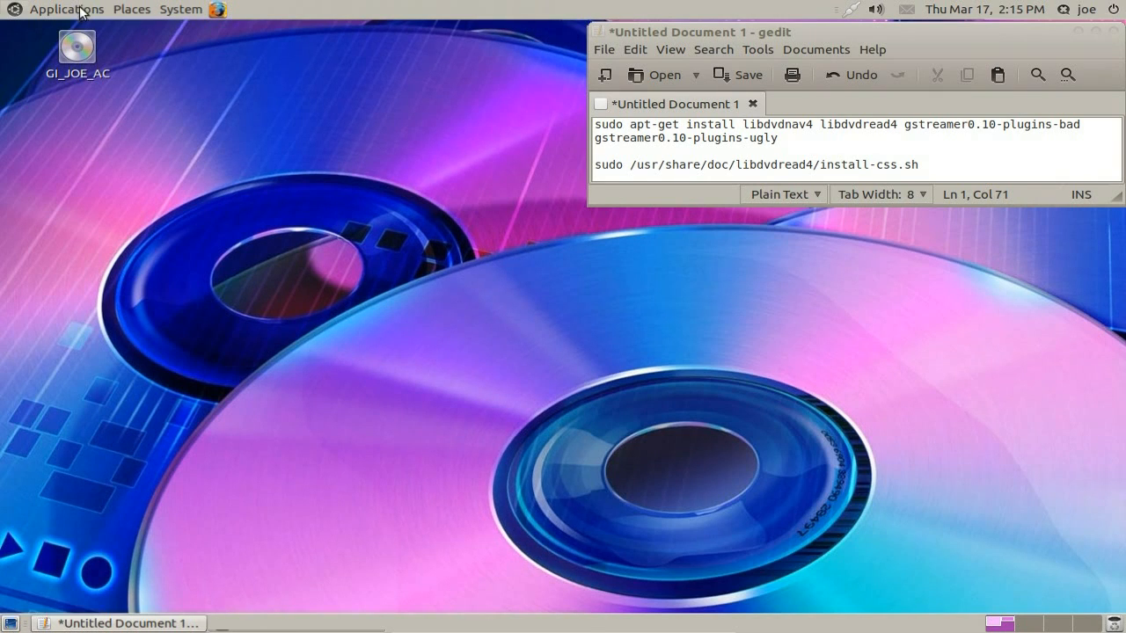
Show the Applications menu listing the accessory programs including Terminal
left_click(65, 9)
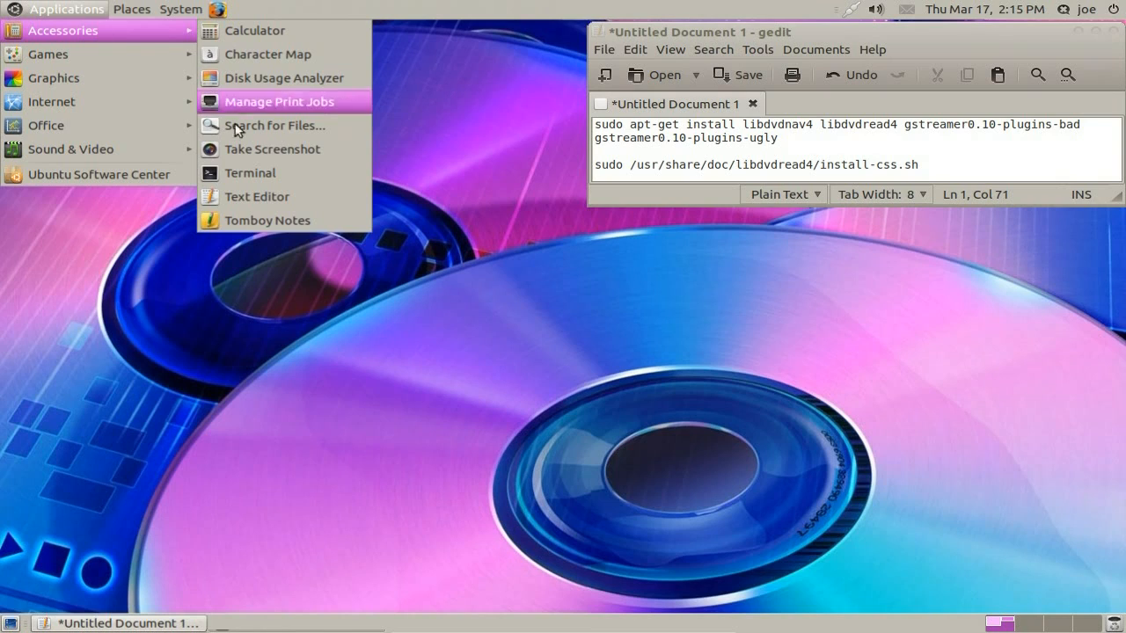
mouse_move(250, 174)
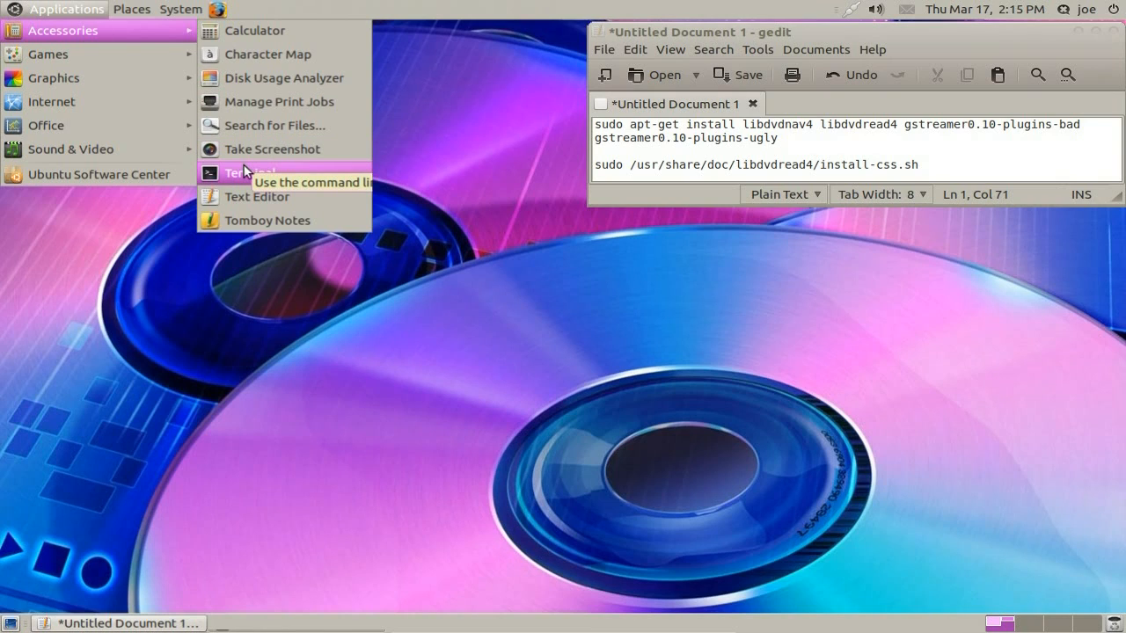
Launch Terminal and paste the copied apt-get install command, reaching the yes/no prompt for 42 packages
left_click(250, 172)
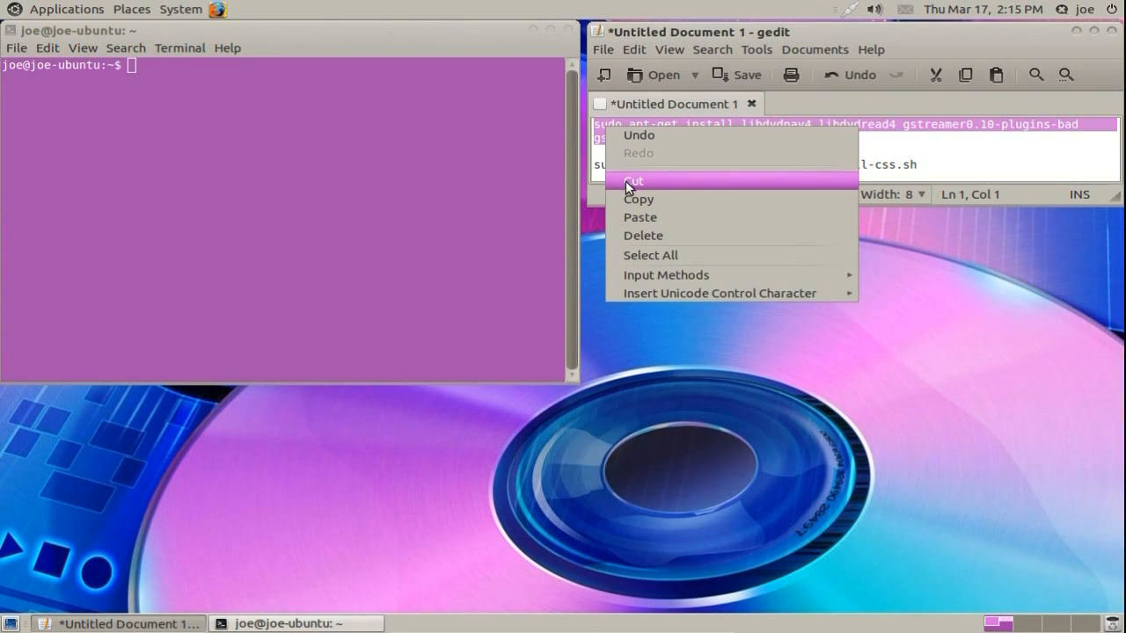
left_click(633, 180)
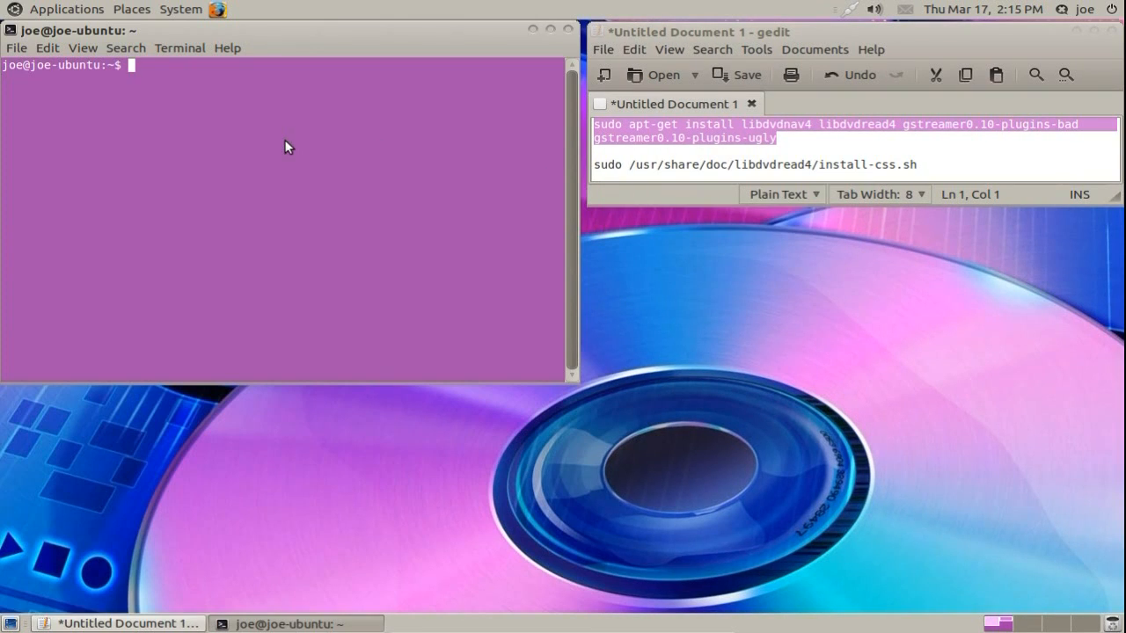
right_click(289, 148)
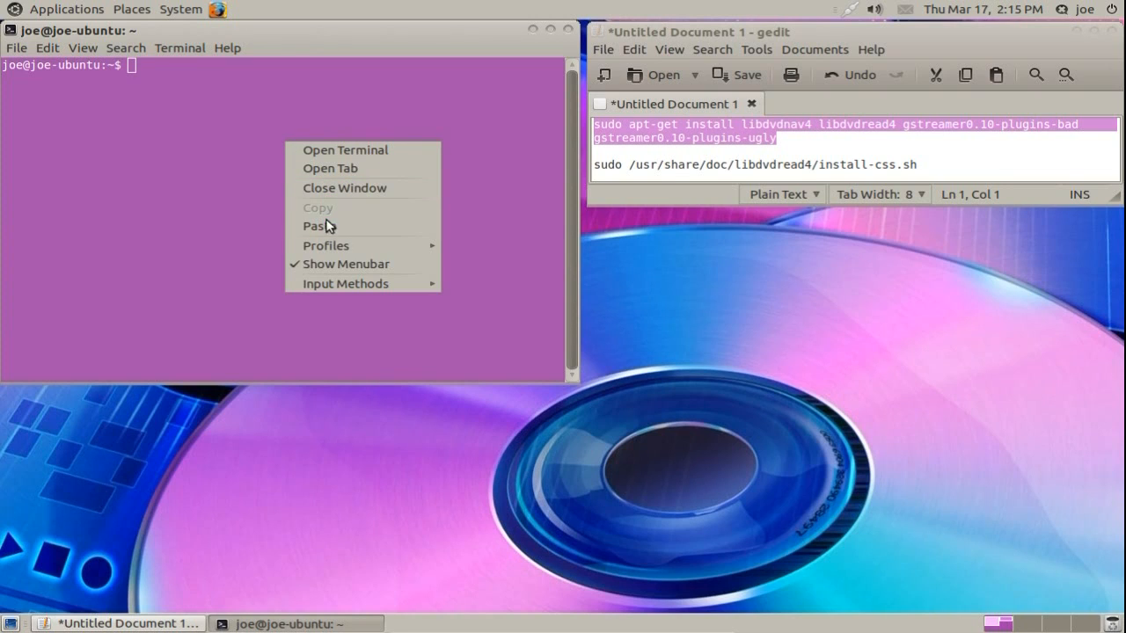
left_click(316, 225)
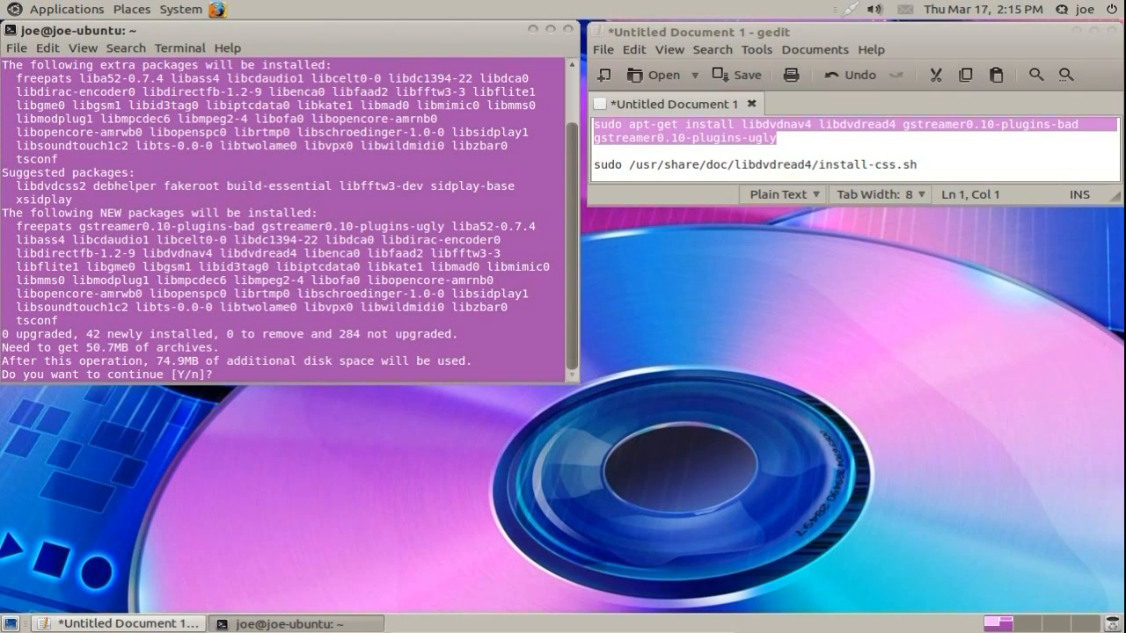
Answer y to install the packages, then paste the install-css.sh command at the prompt
type("y")
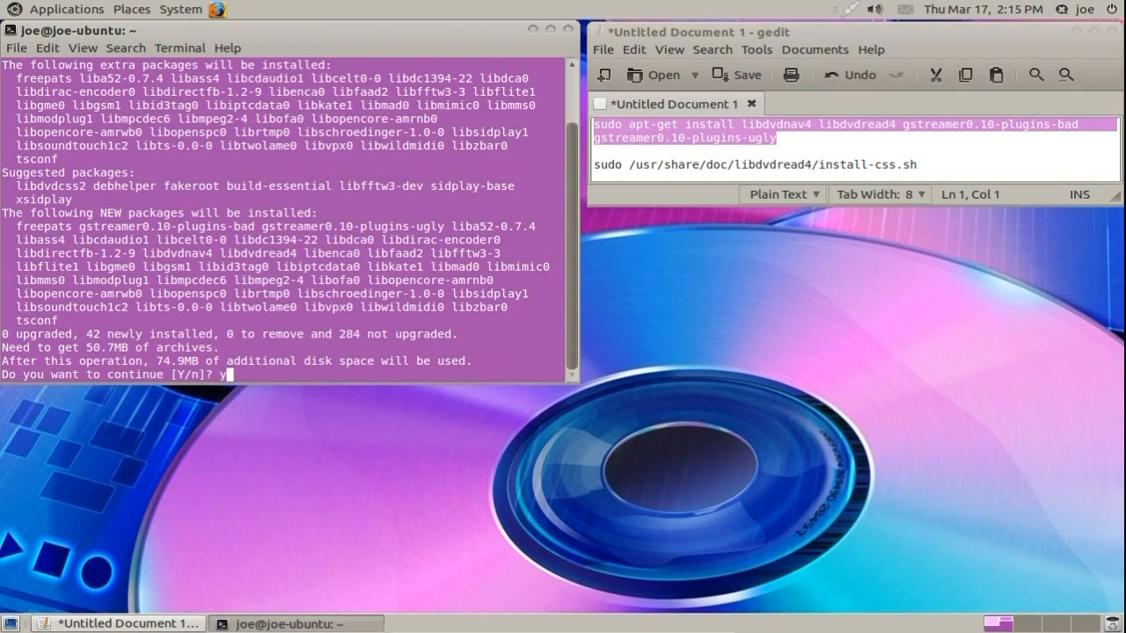
key("Return")
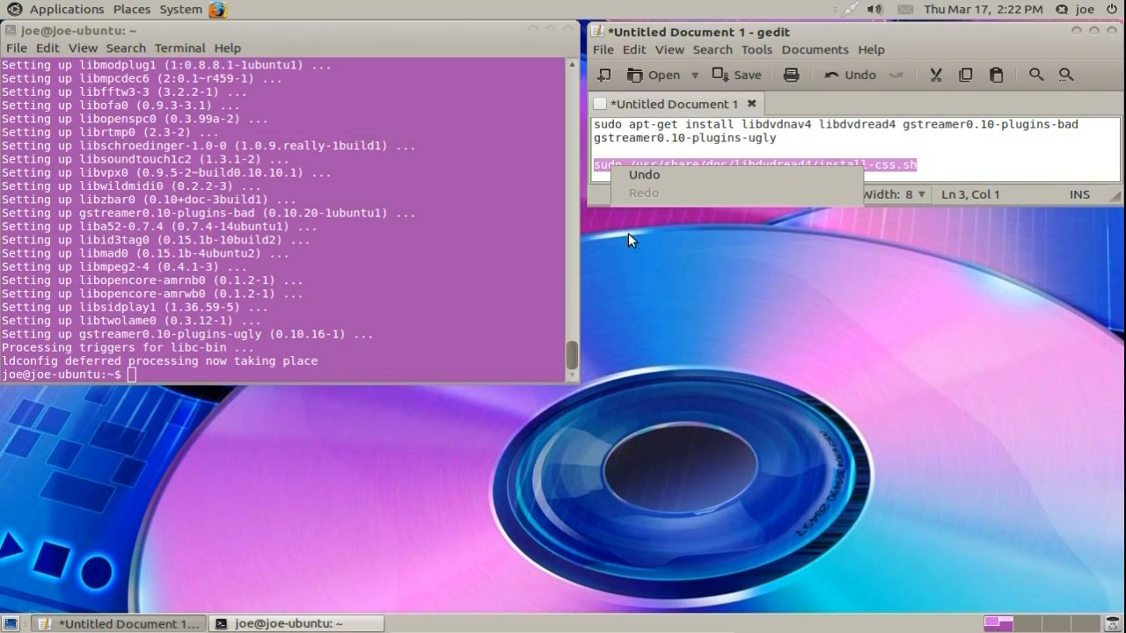
right_click(302, 370)
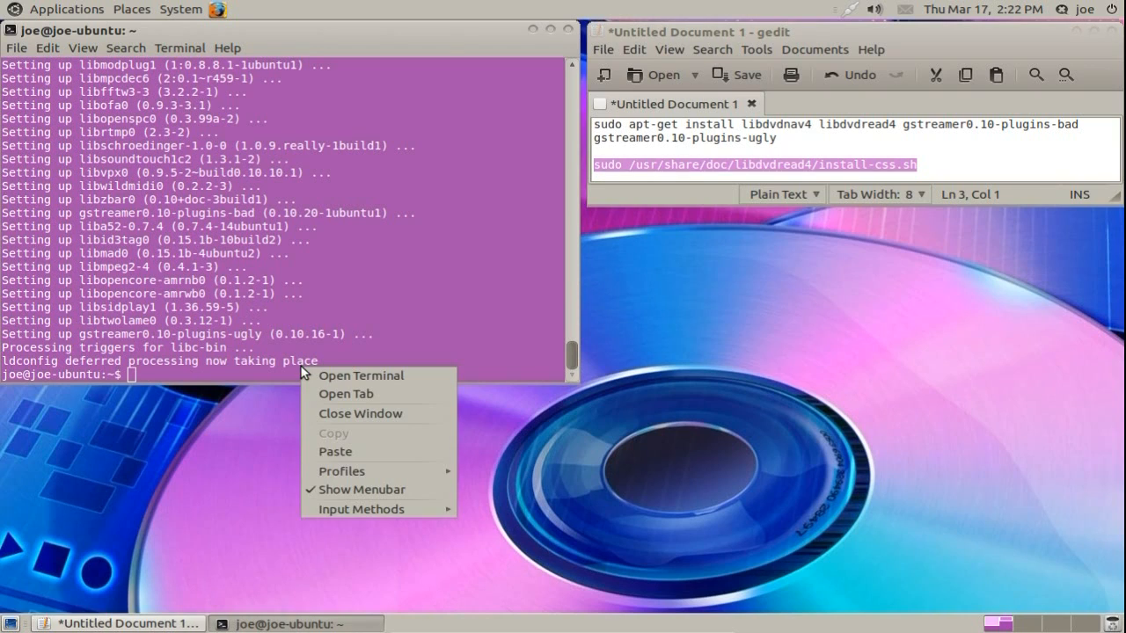
left_click(335, 450)
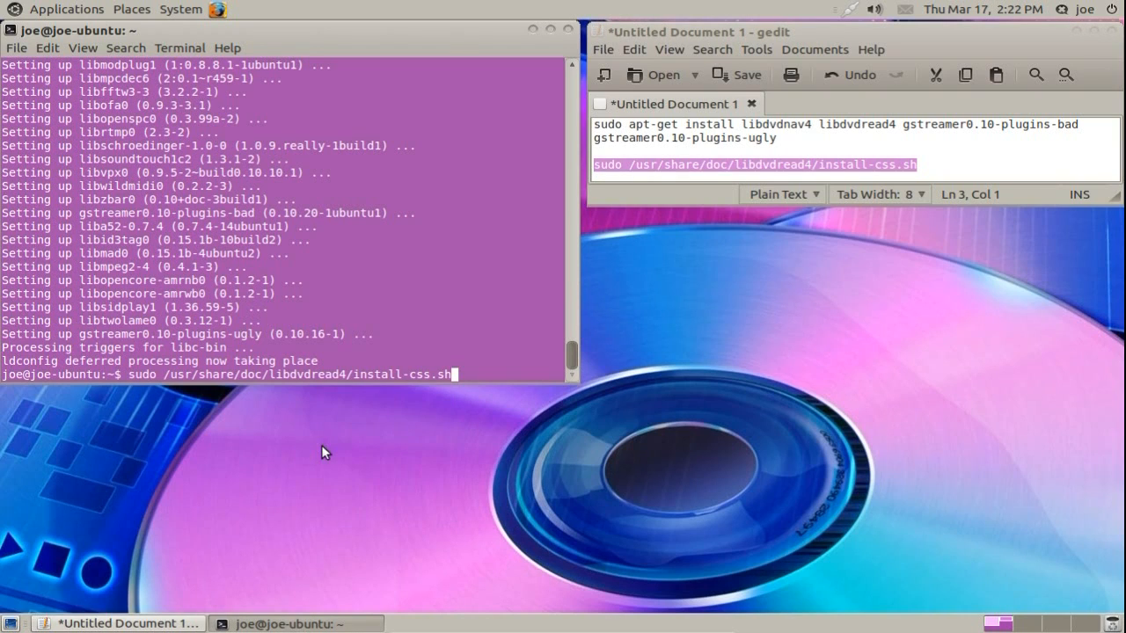